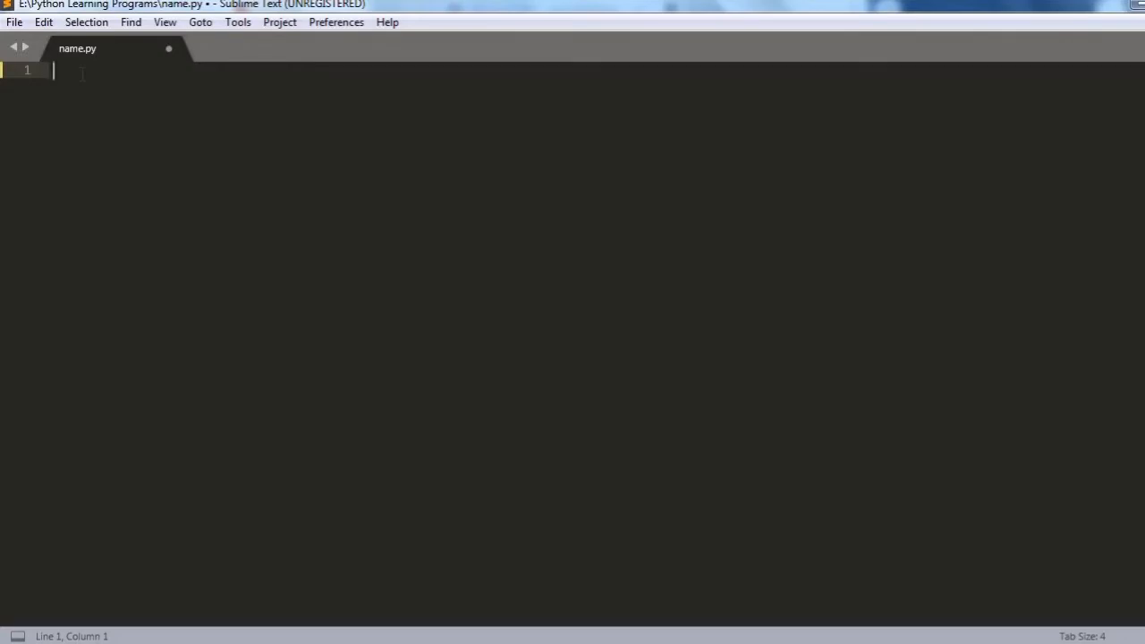
Write name=input("What is your name?") on line 1 and print(name) on line 2 of name.py.
type("name")
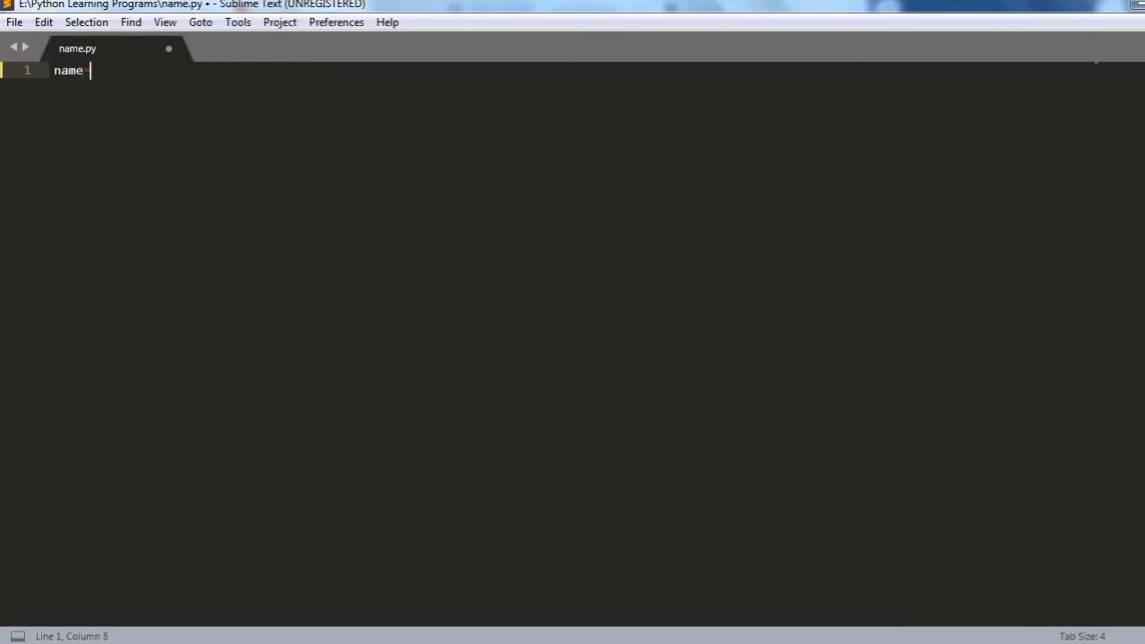
type("=input()")
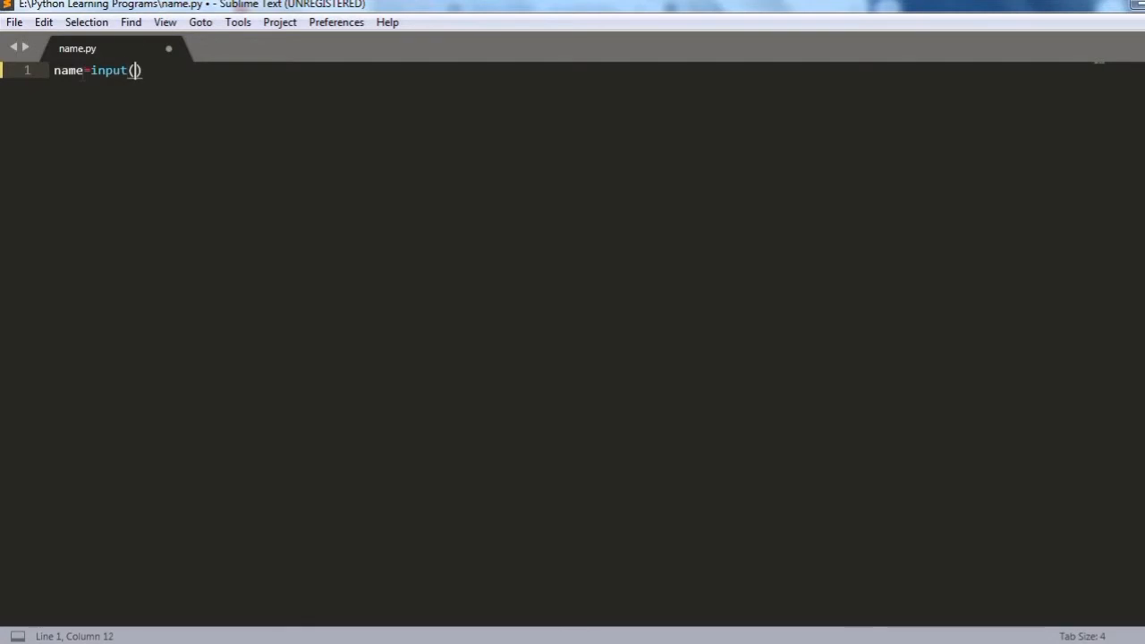
type("\"W\"")
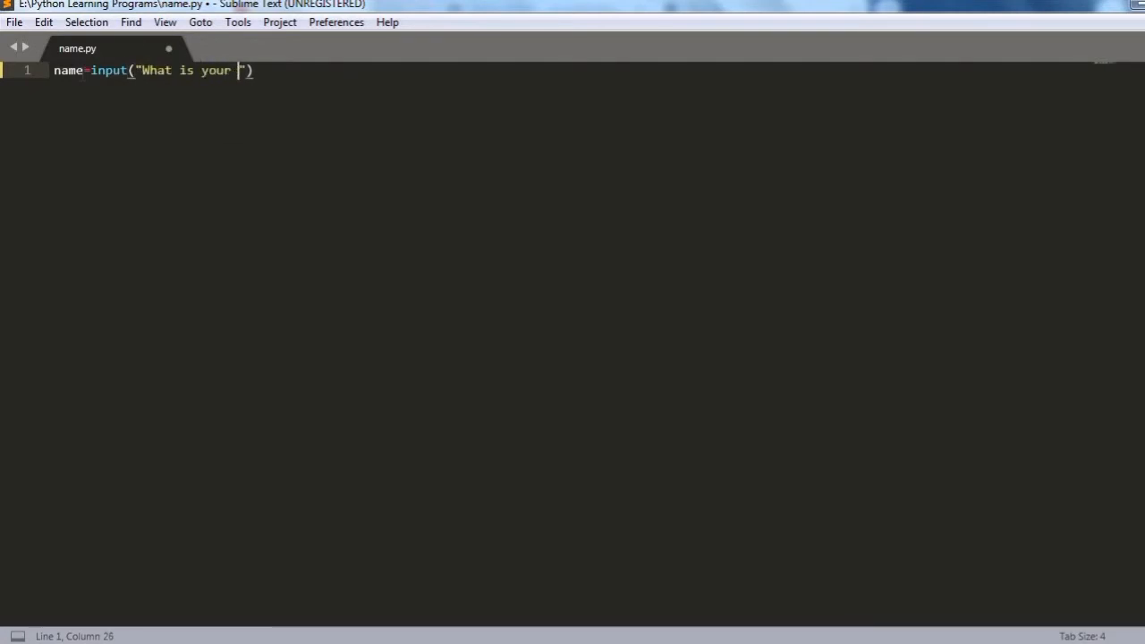
type("name?")
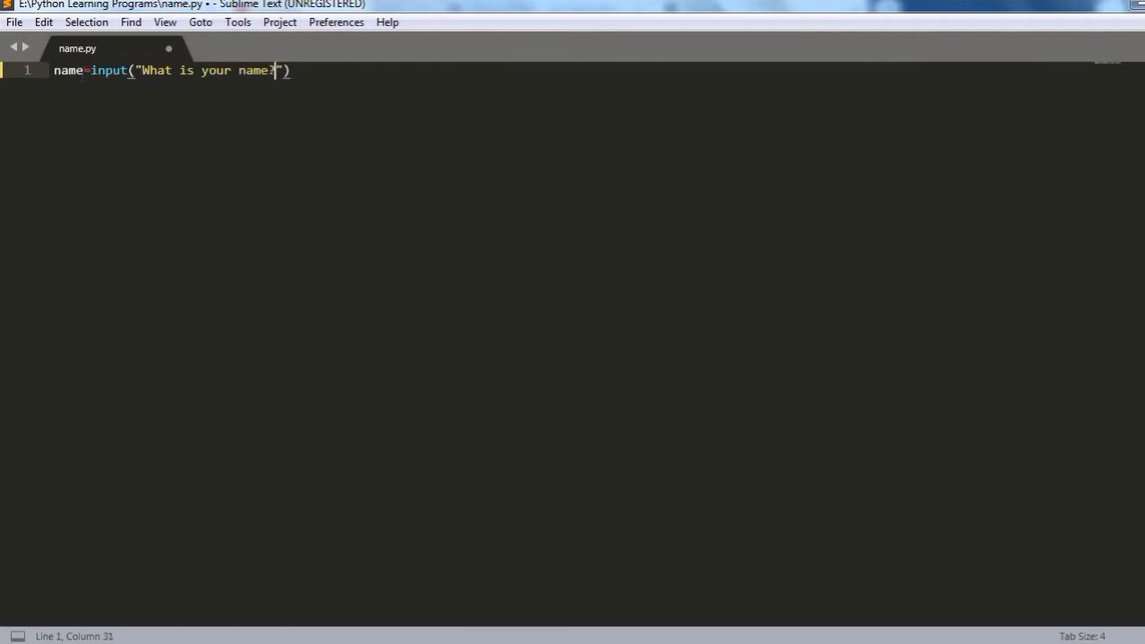
key("Return")
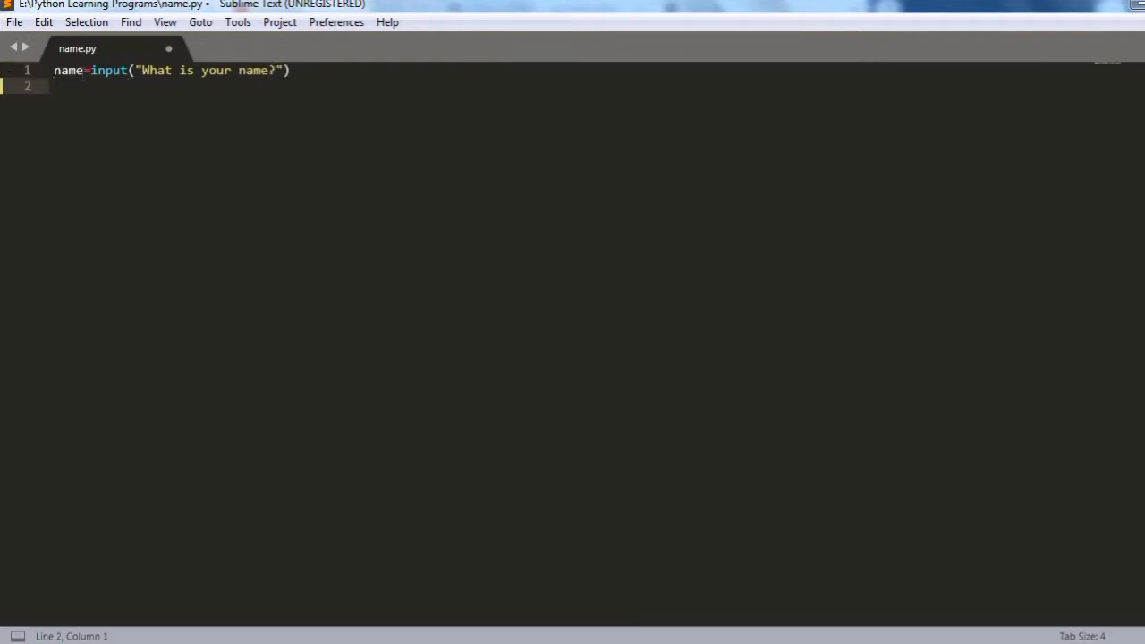
type("pr")
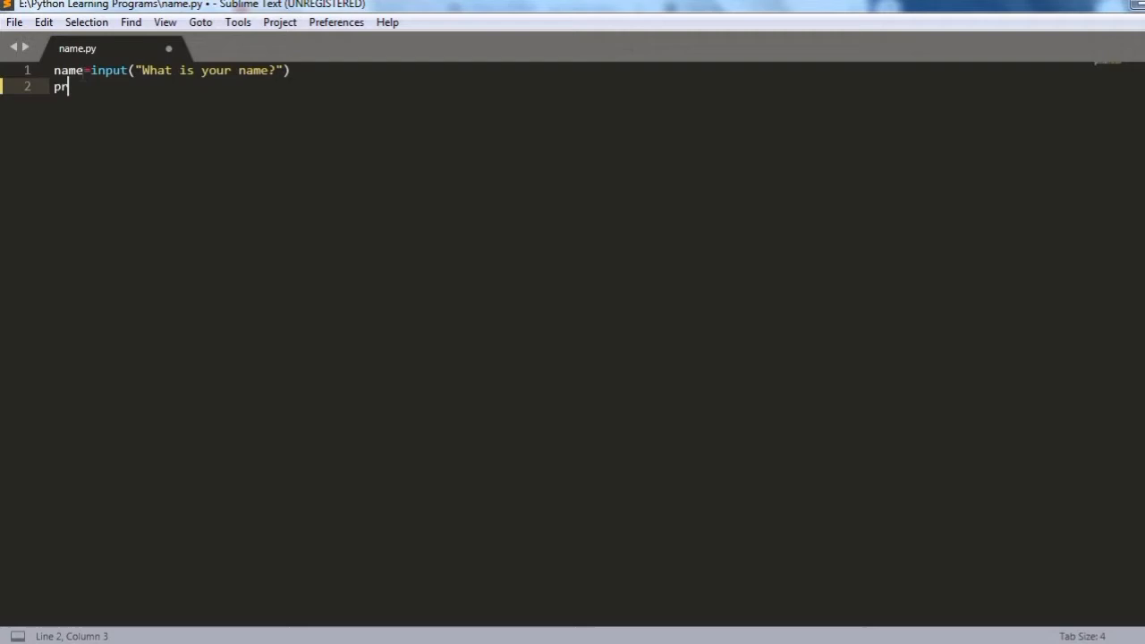
type("int()")
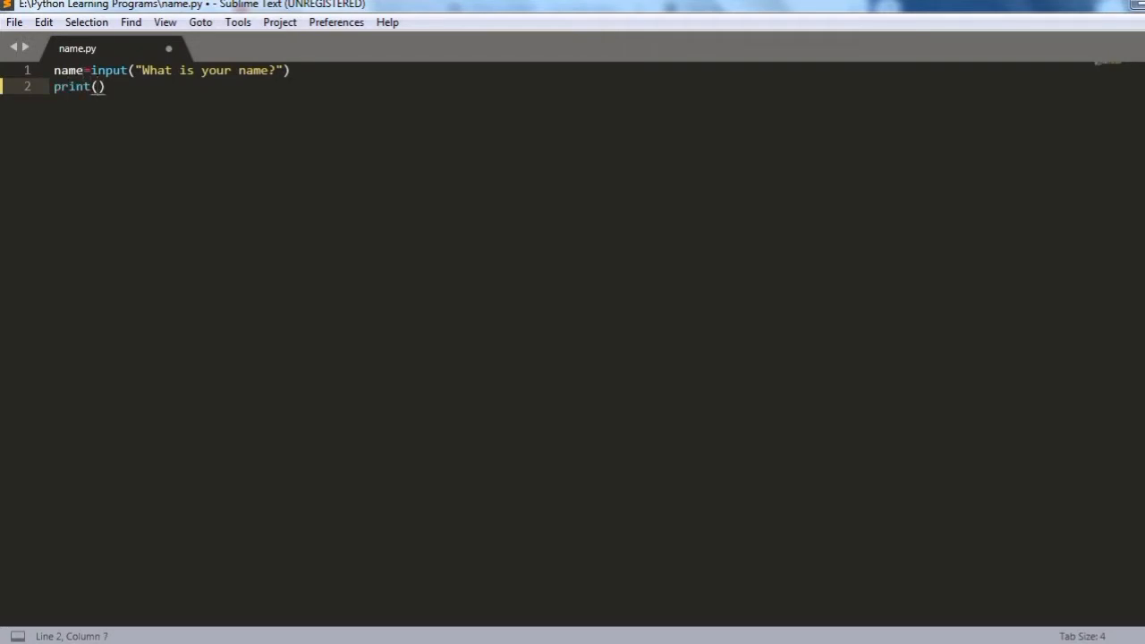
type("name")
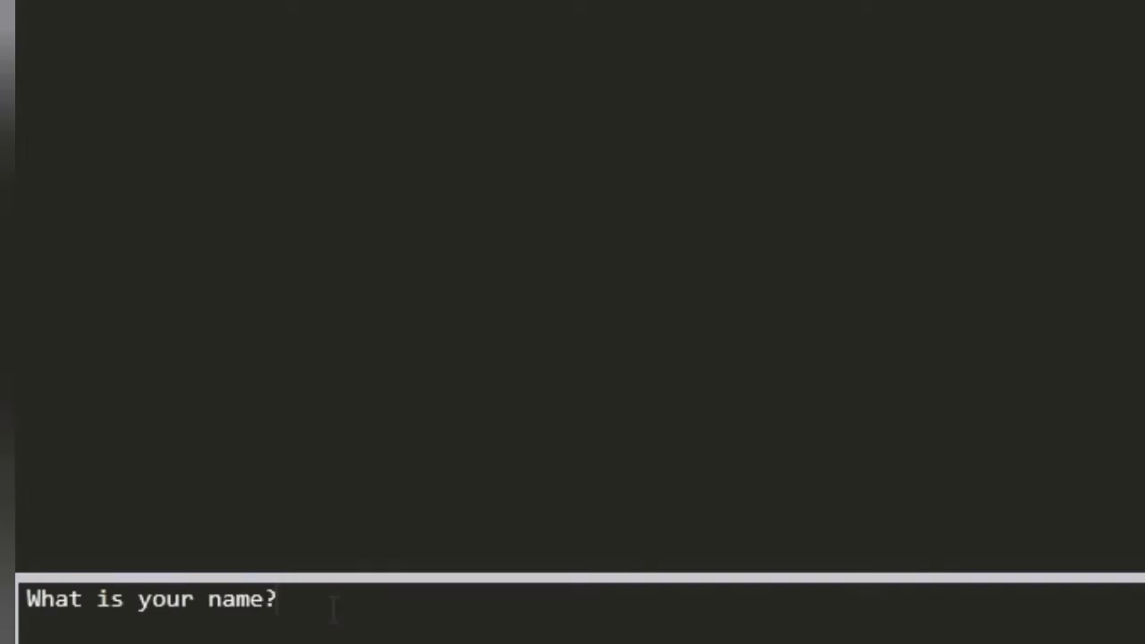
Run name.py with the default build and answer the prompt with 'Ravi'.
type("Ravi")
type("Package Control: i")
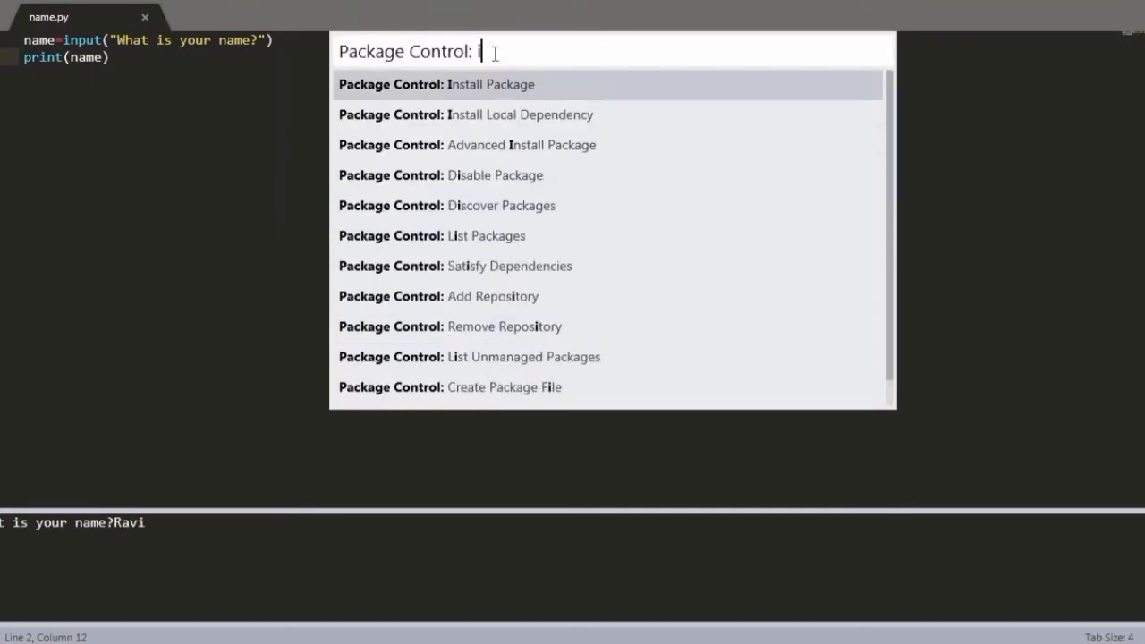
Install the SublimeREPL package through Package Control: Install Package.
type("nsta")
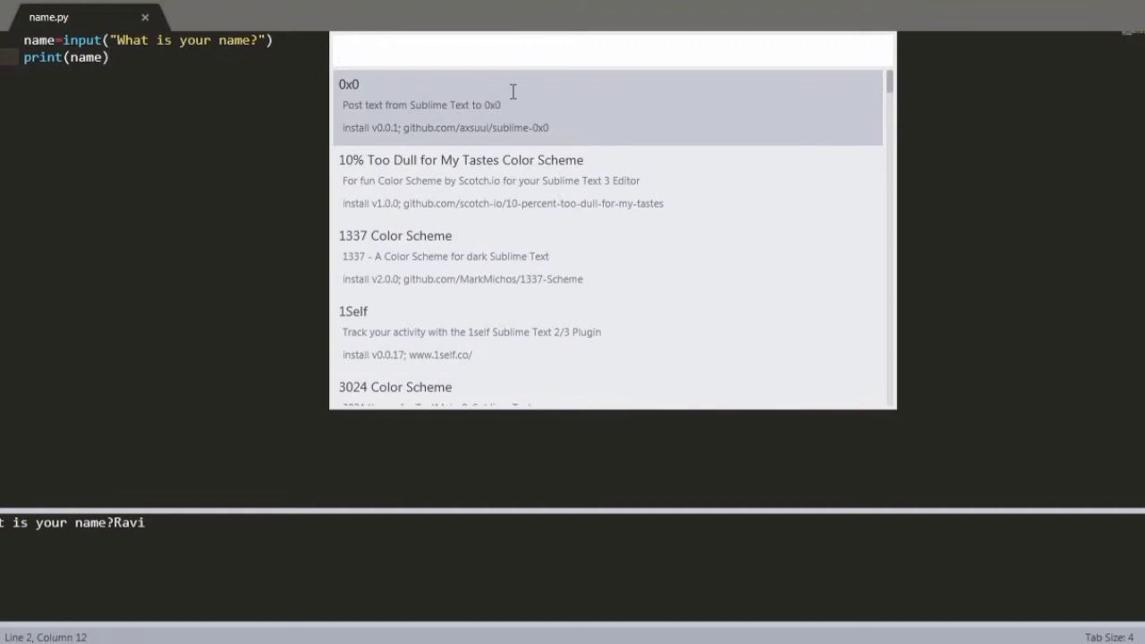
type("sublime")
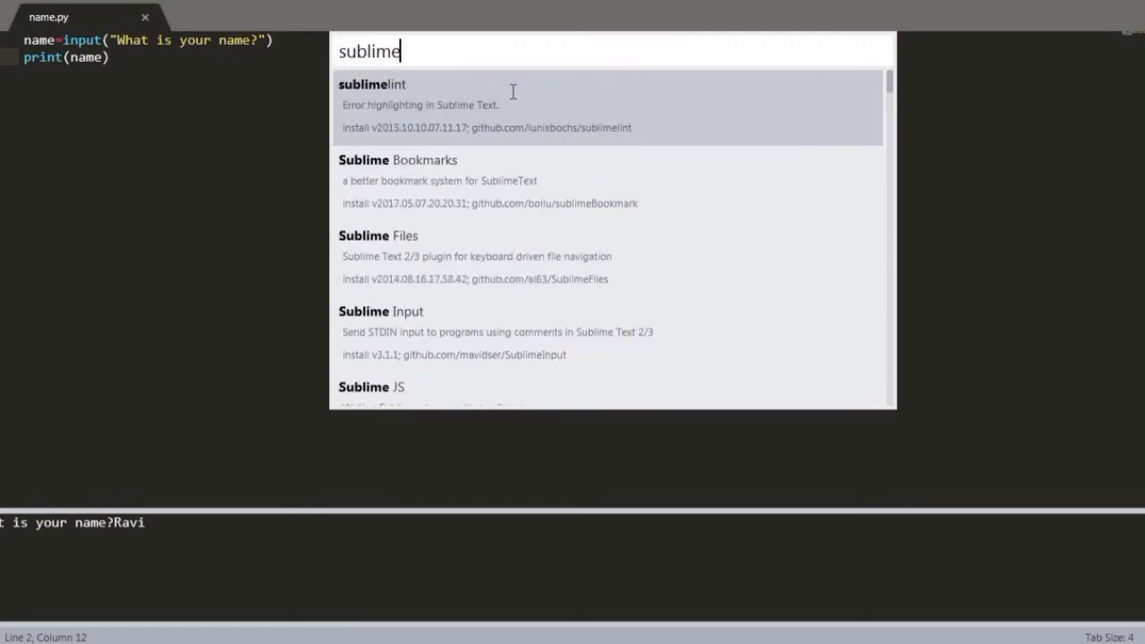
type("re")
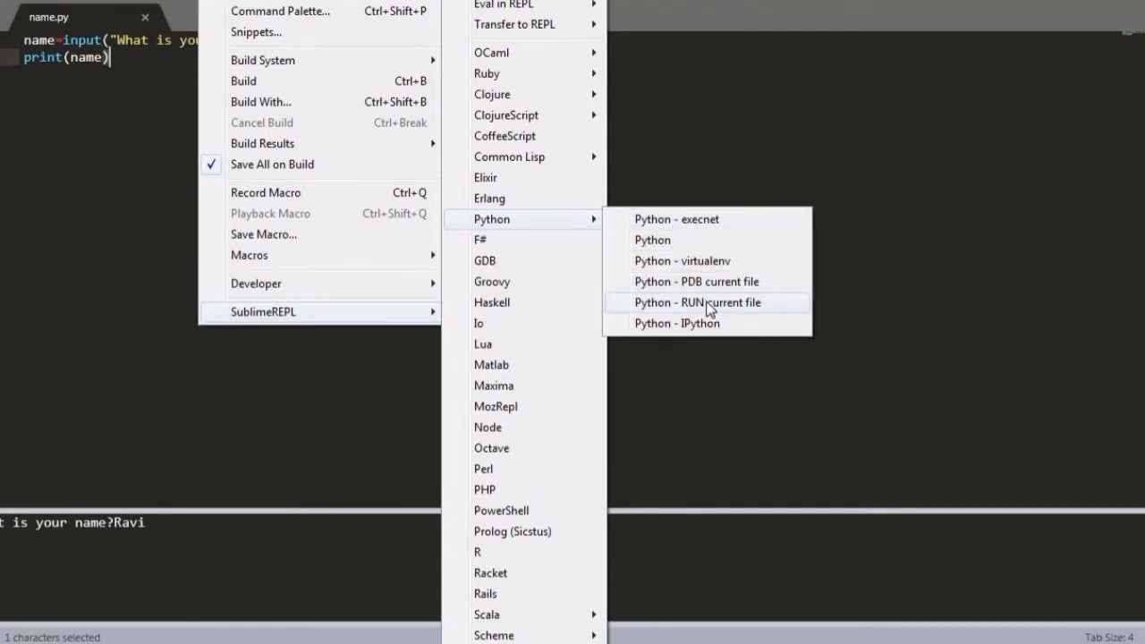
Run name.py via SublimeREPL's Python - RUN current file and answer the prompt with 'Ravi'.
left_click(697, 302)
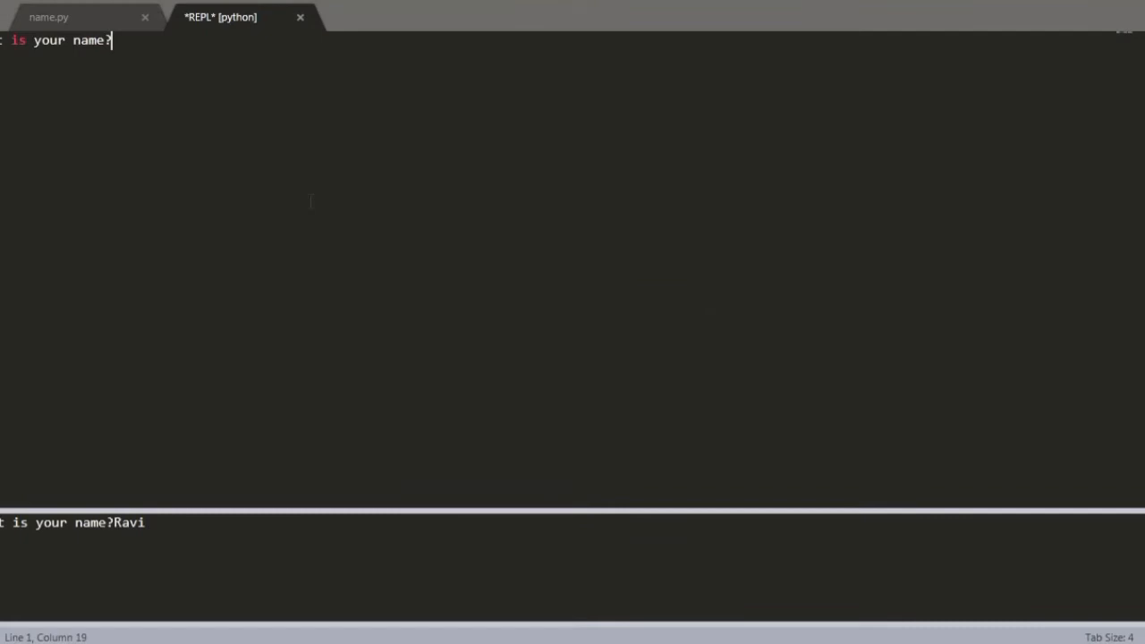
type("Ravi")
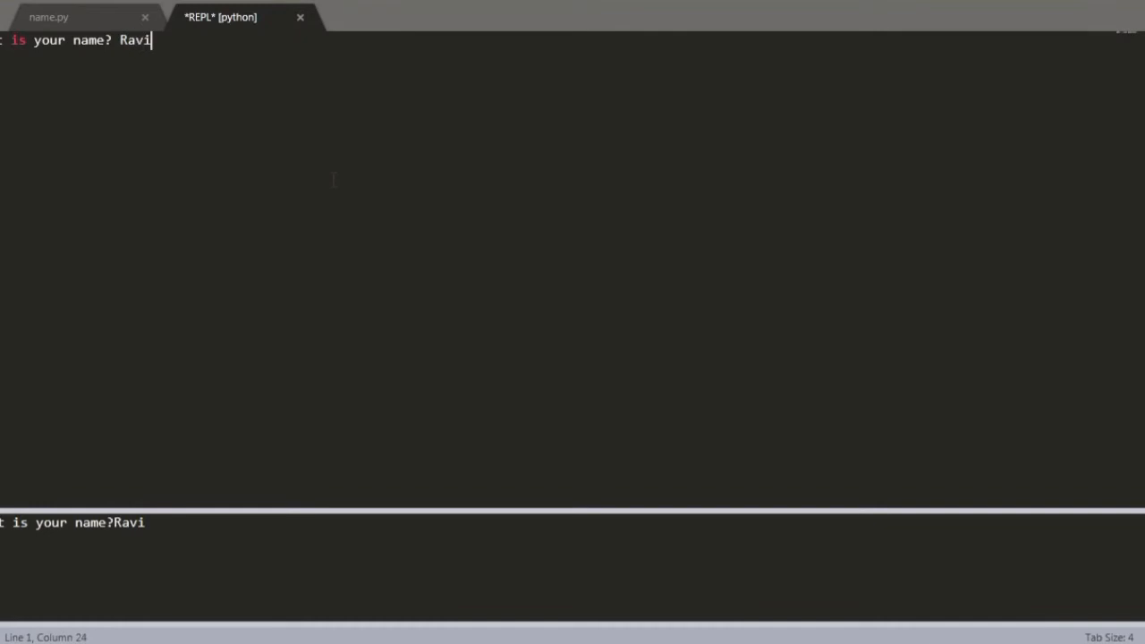
key("Return")
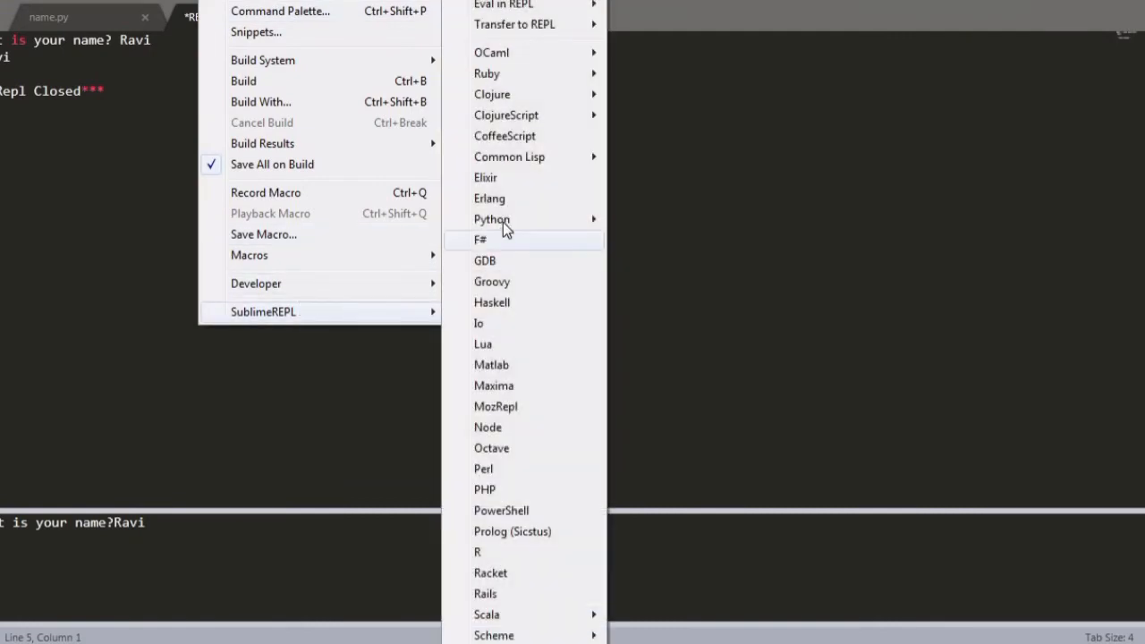
mouse_move(491, 219)
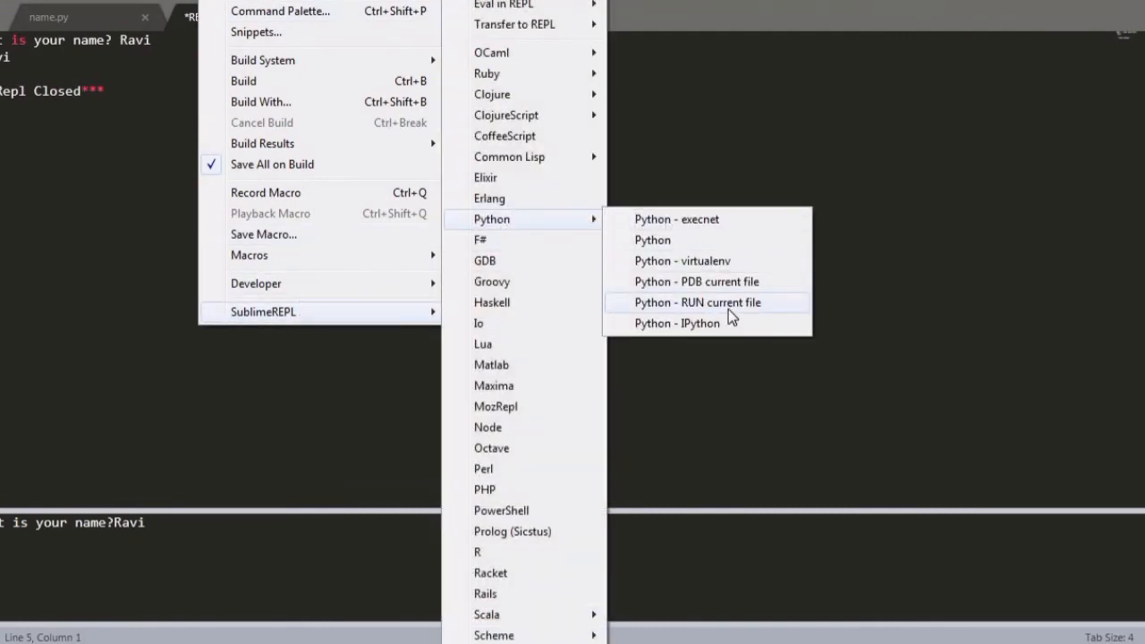
left_click(697, 303)
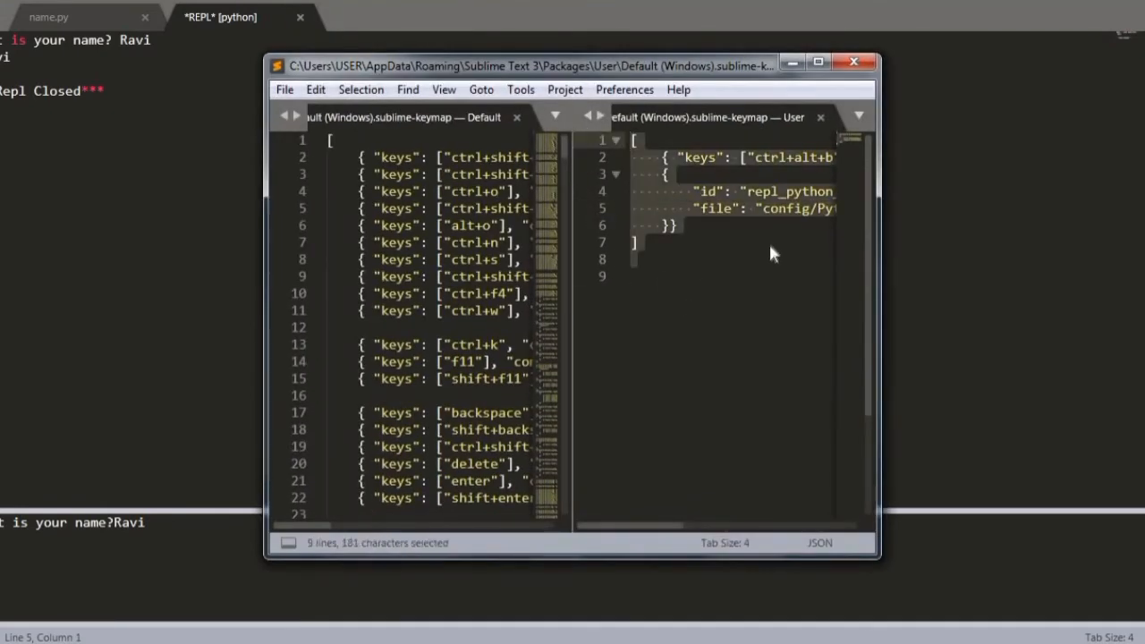
Add a ctrl+alt+b binding running run_existing_window_command with id repl_python_run from config/Python/Main.sublime-menu.
left_click(818, 62)
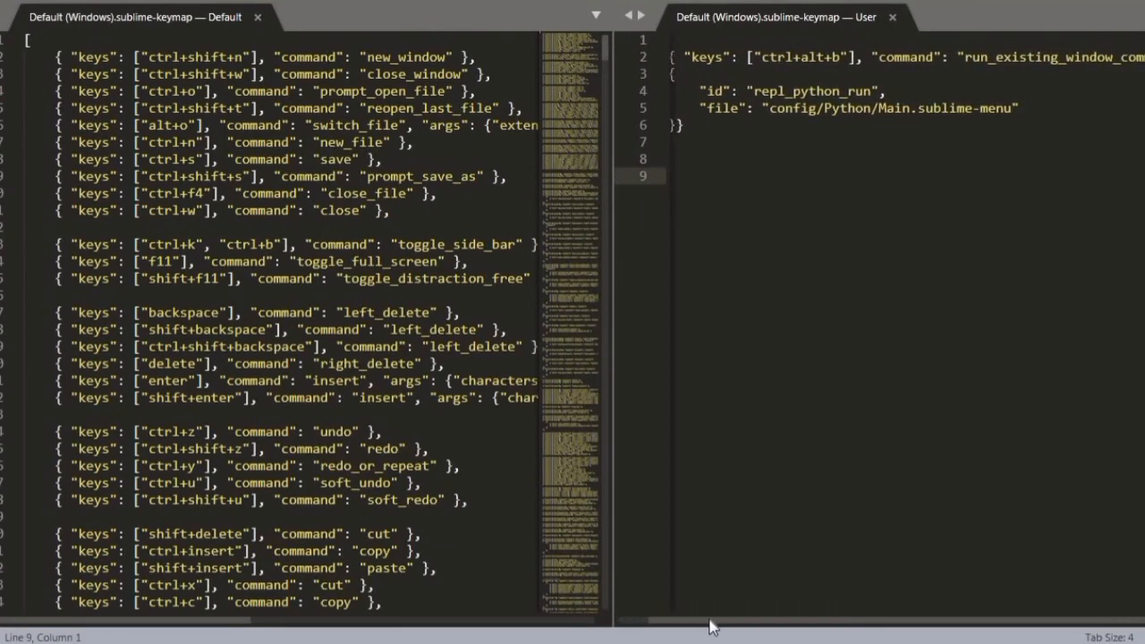
scroll("right", 3)
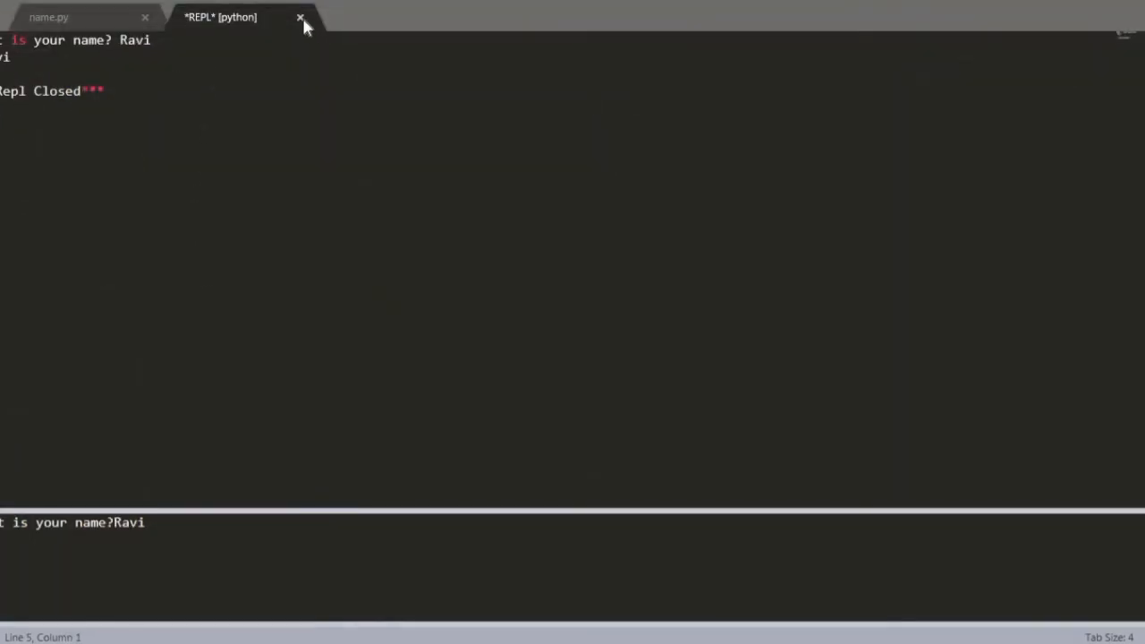
Close the old REPL tab, rerun name.py with Ctrl+Alt+B and answer the prompt with 'Ravi'.
left_click(301, 17)
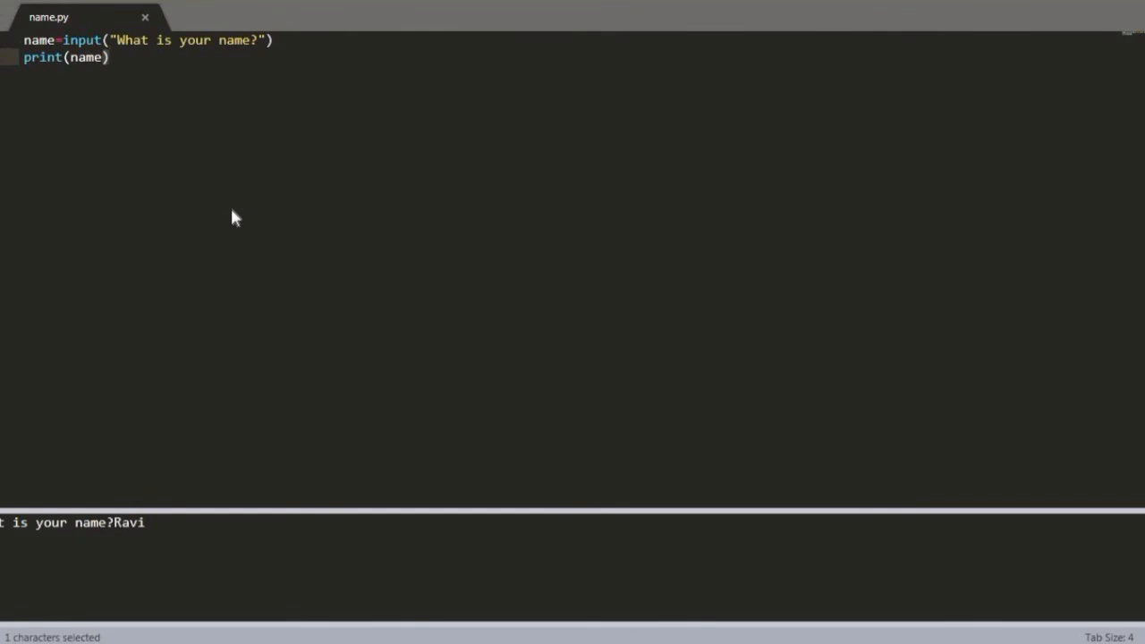
left_click(219, 16)
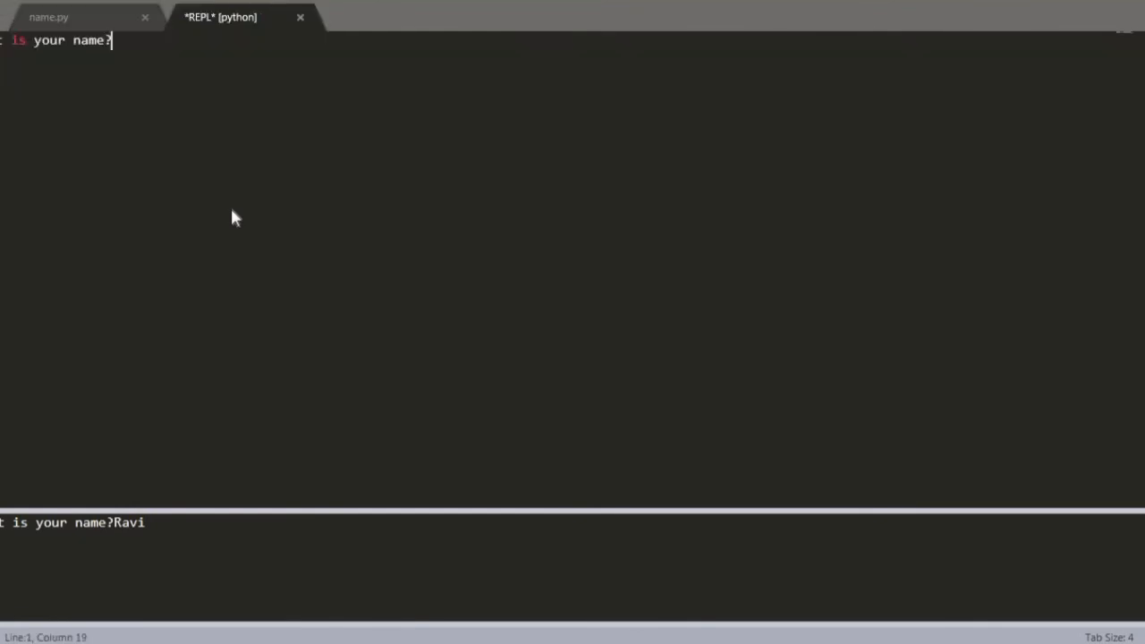
type("Ravi")
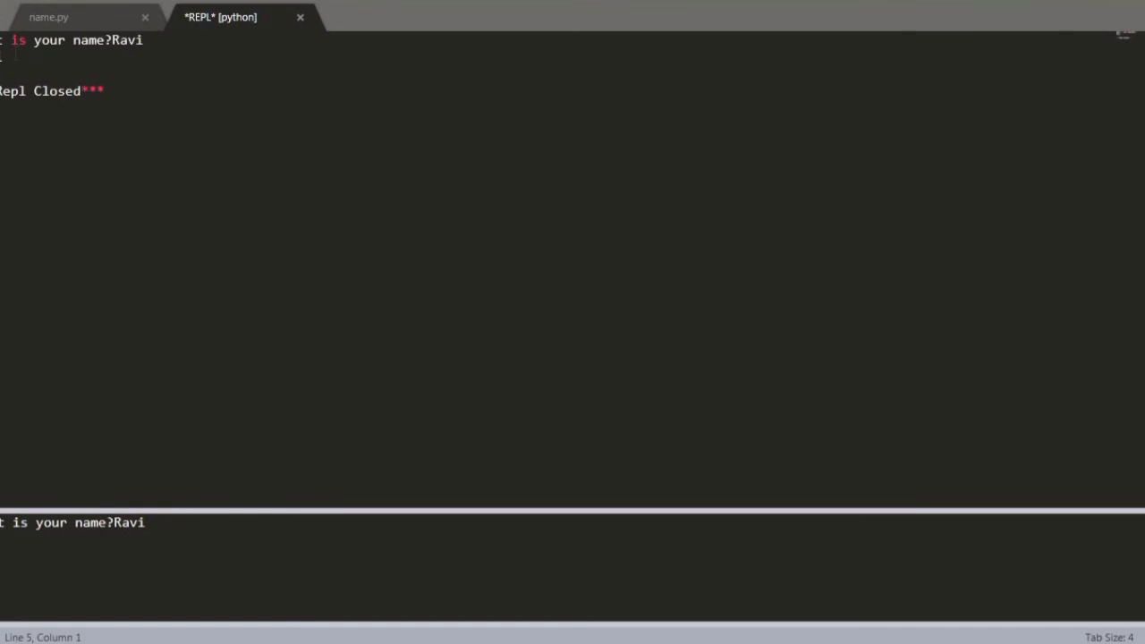
mouse_move(138, 141)
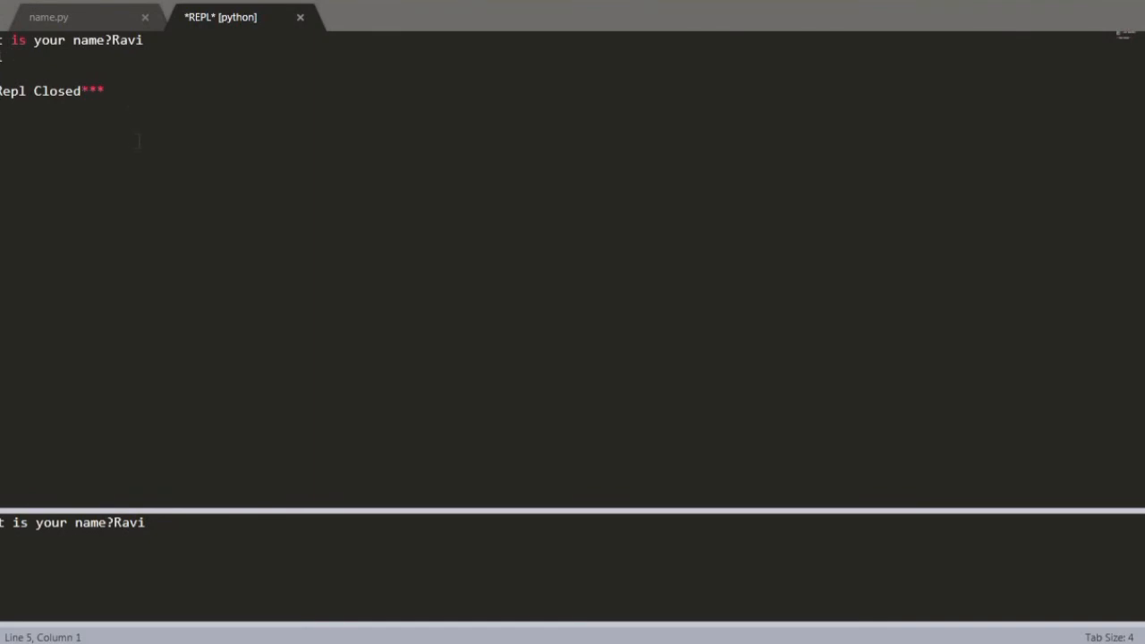